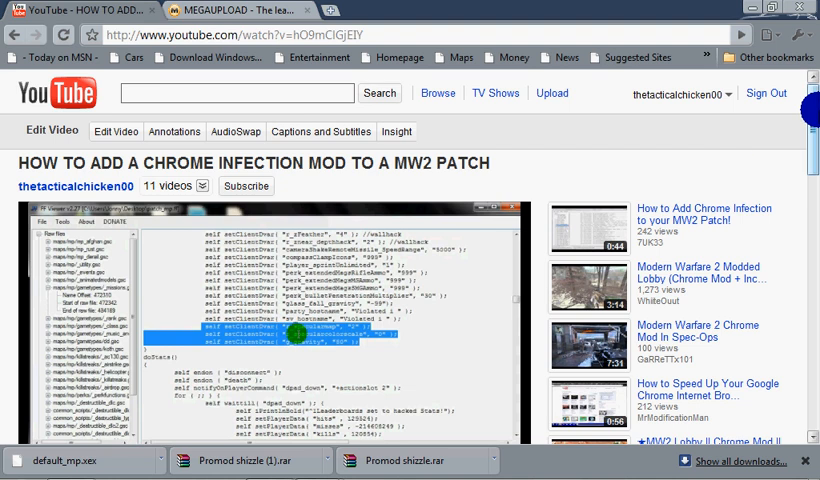
# Step: Scroll the YouTube tutorial page down to its comments
pyautogui.scroll(-3)
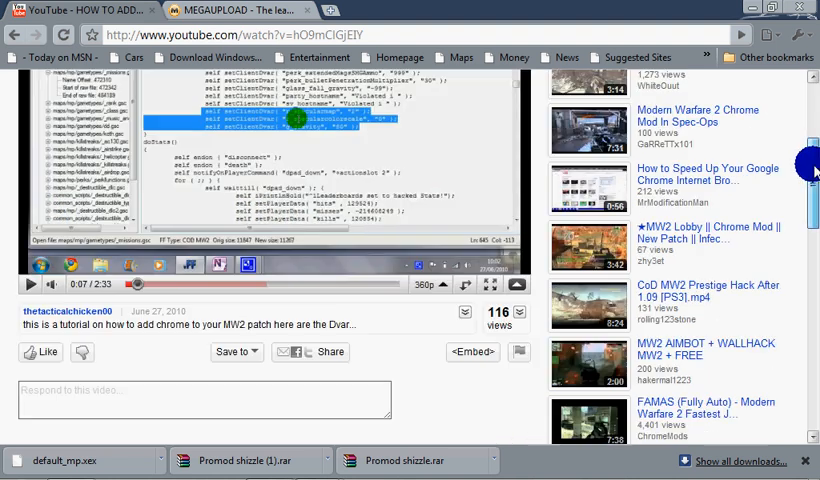
pyautogui.scroll(-3)
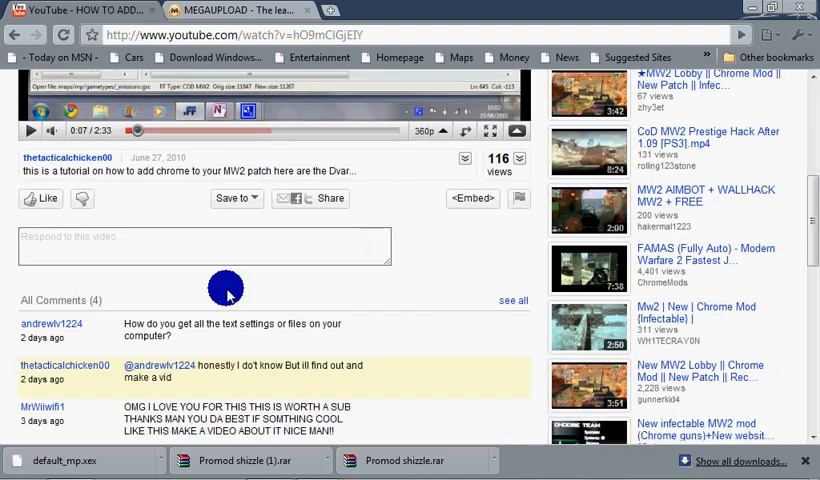
pyautogui.moveTo(32, 330)
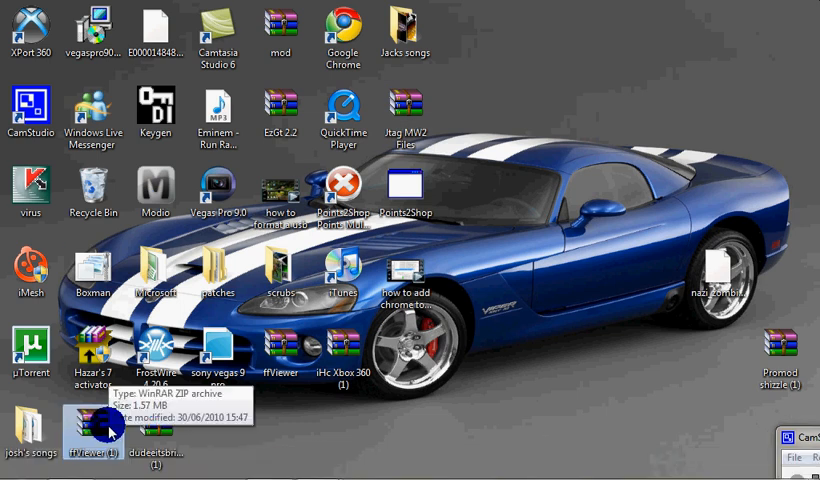
pyautogui.doubleClick(96, 428)
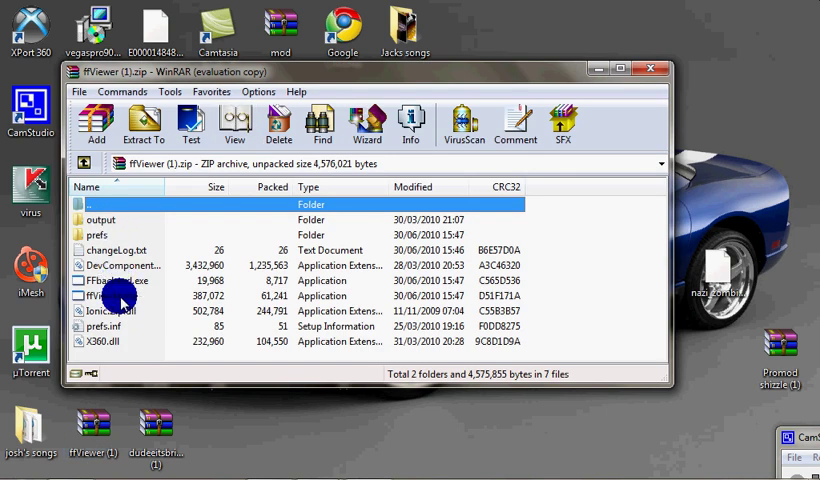
pyautogui.click(118, 296)
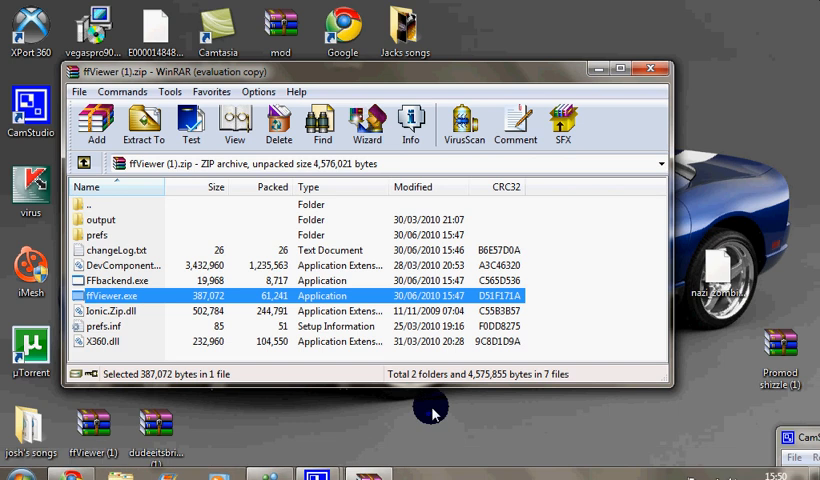
pyautogui.moveTo(438, 224)
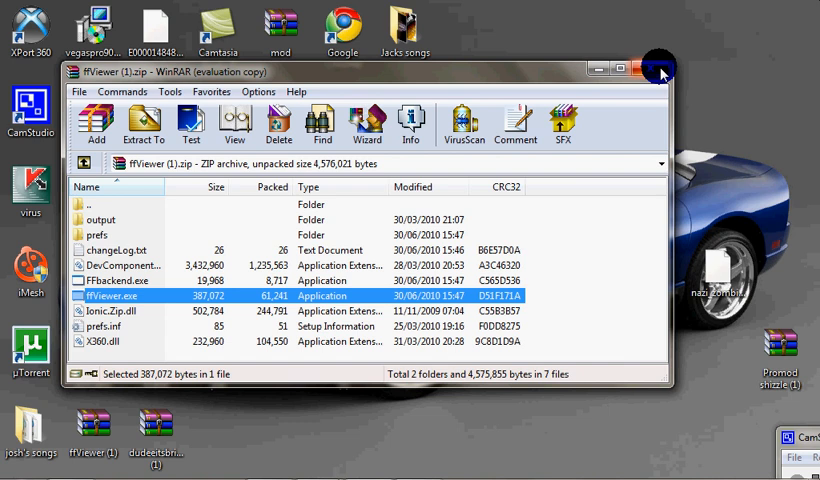
pyautogui.click(656, 70)
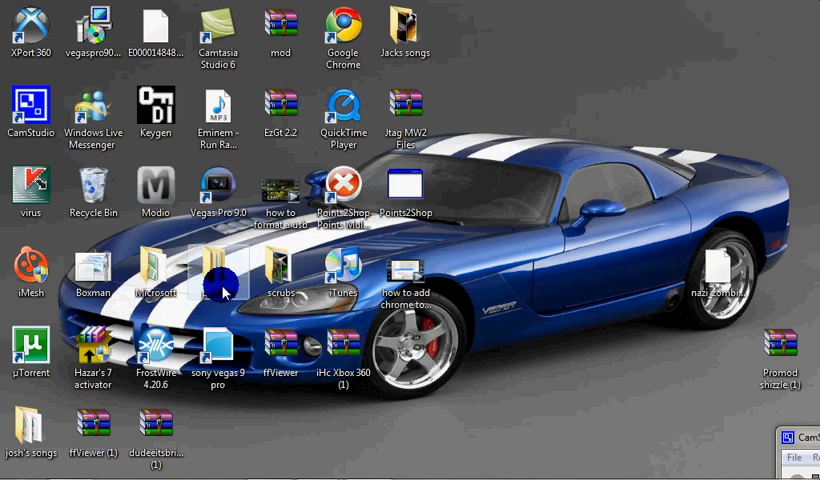
# Step: Navigate into patches\MW2 and select patch_mp.ff for opening in FF Viewer
pyautogui.doubleClick(218, 280)
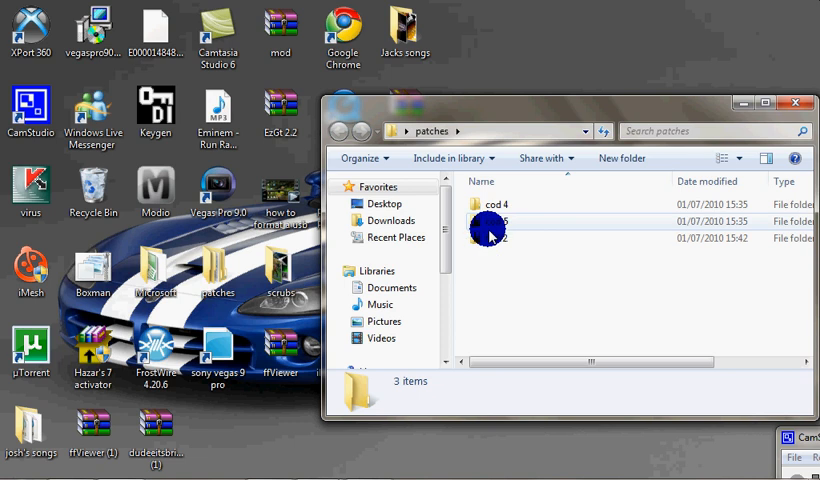
pyautogui.doubleClick(490, 228)
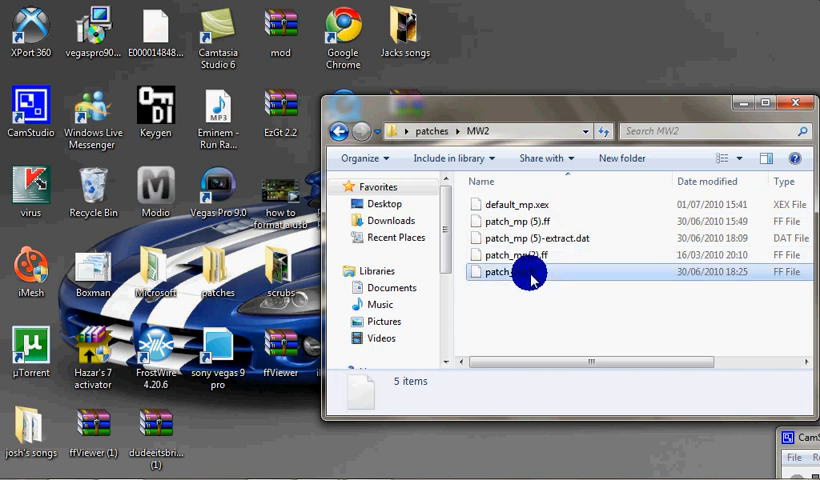
pyautogui.click(508, 272)
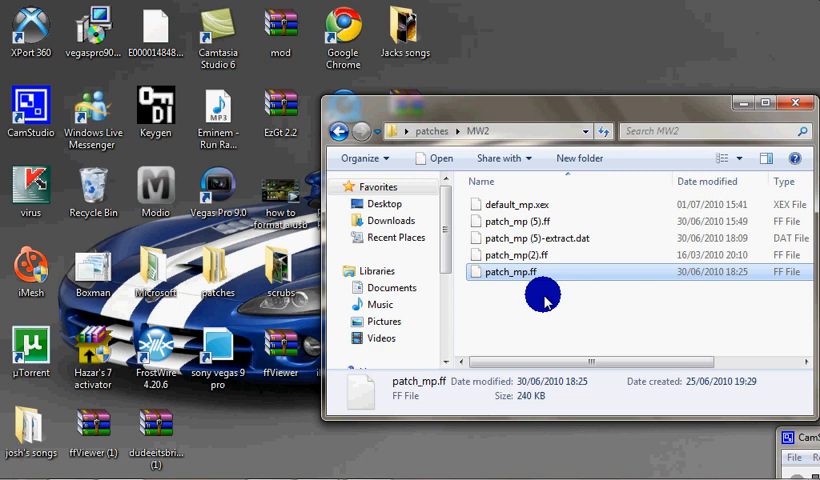
pyautogui.moveTo(558, 272)
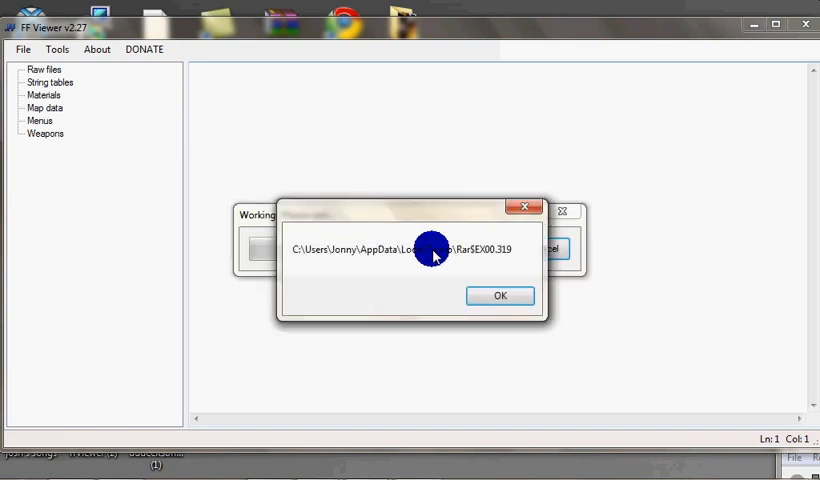
# Step: Dismiss the extraction message and open maps/mp/gametypes/_missions.gsc from Raw files
pyautogui.click(500, 296)
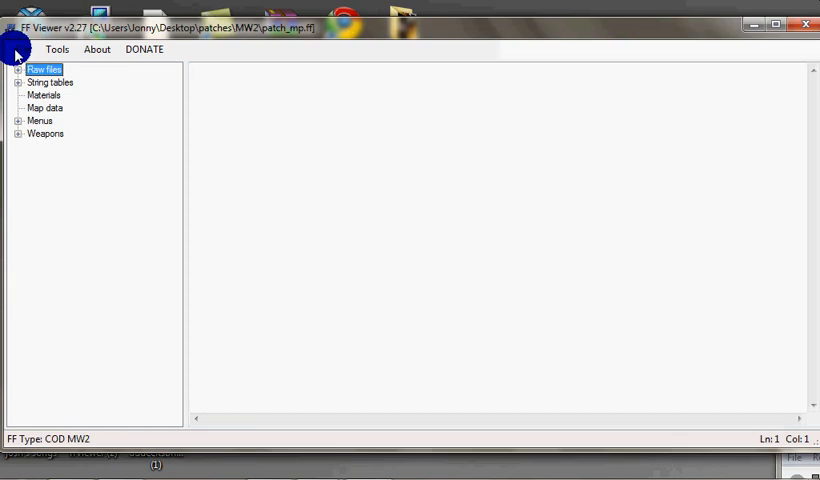
pyautogui.click(14, 68)
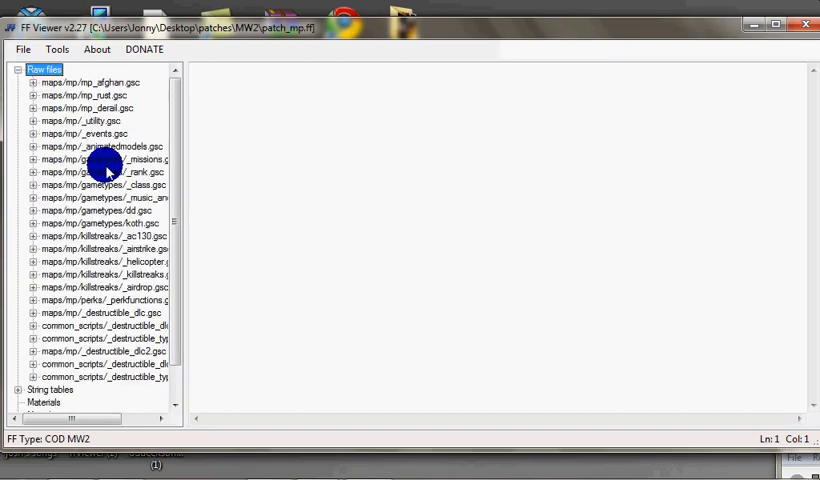
pyautogui.moveTo(150, 172)
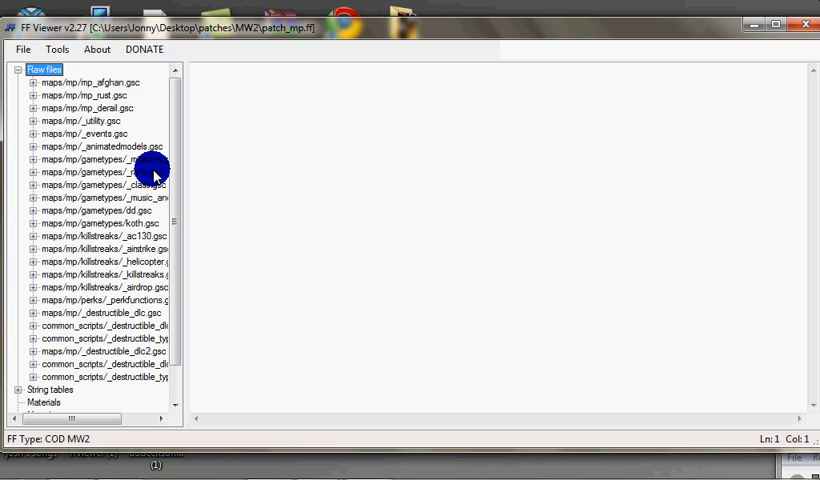
pyautogui.click(110, 160)
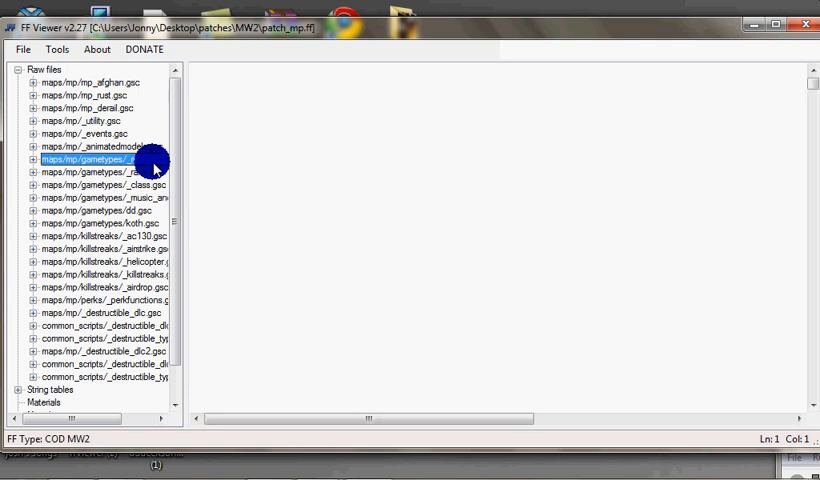
pyautogui.doubleClick(96, 160)
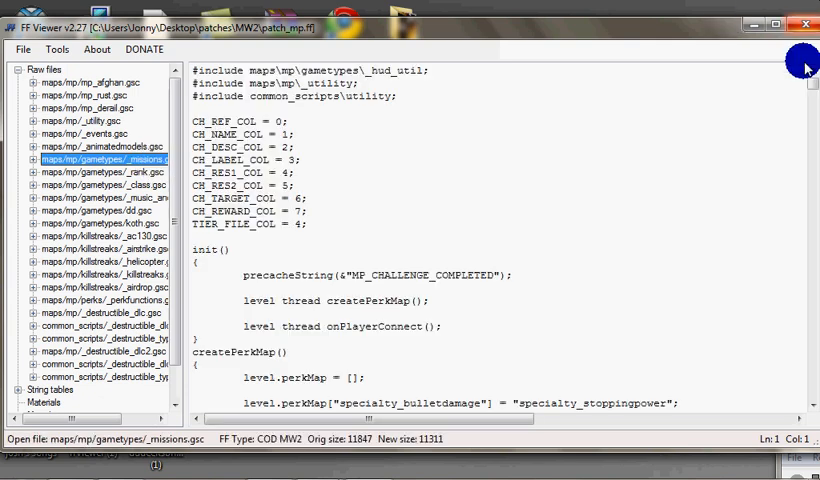
# Step: Insert ^1YOU before ^2ARE in the hintMessage lobby string of _missions.gsc
pyautogui.scroll(-3)
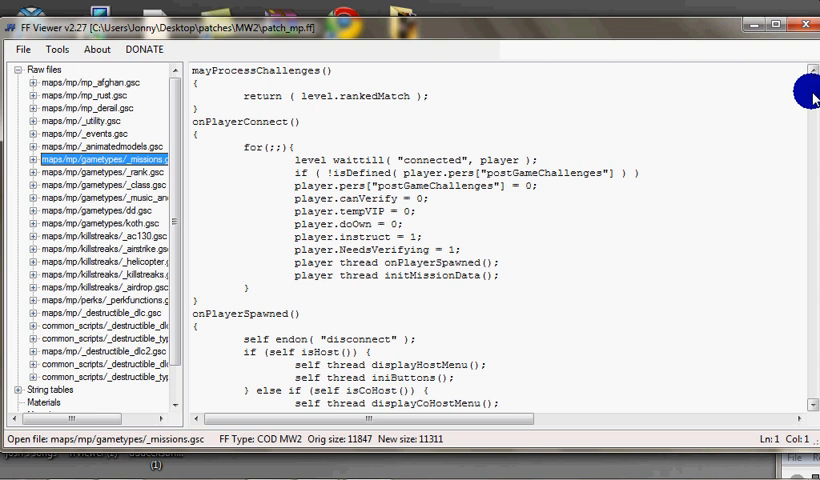
pyautogui.scroll(-3)
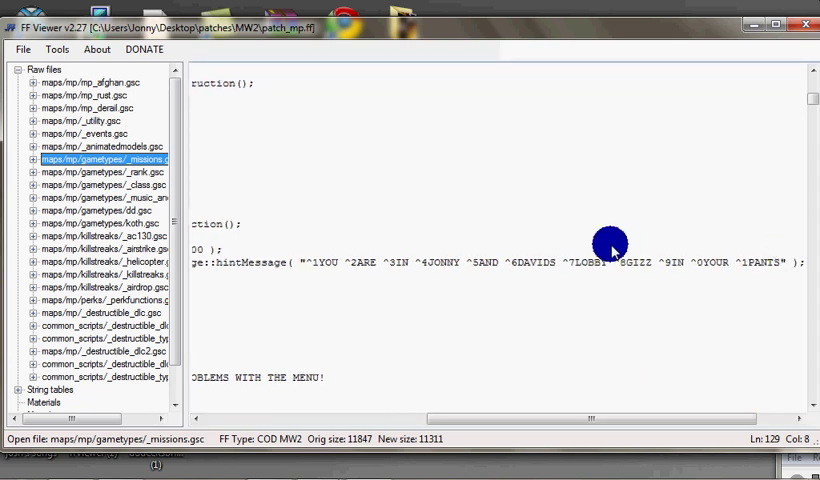
pyautogui.moveTo(816, 316)
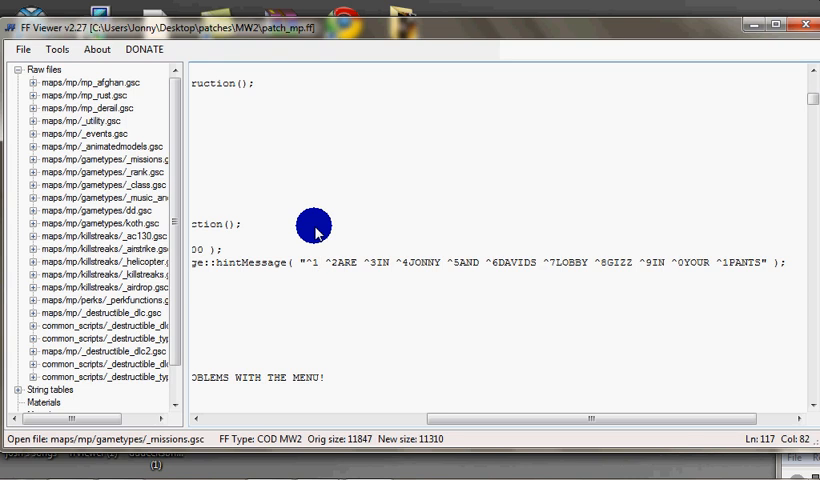
pyautogui.write('YOU')
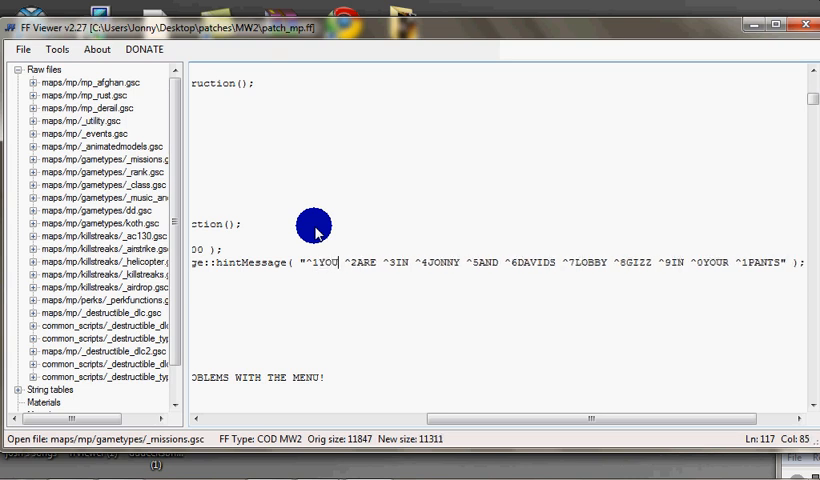
pyautogui.moveTo(396, 256)
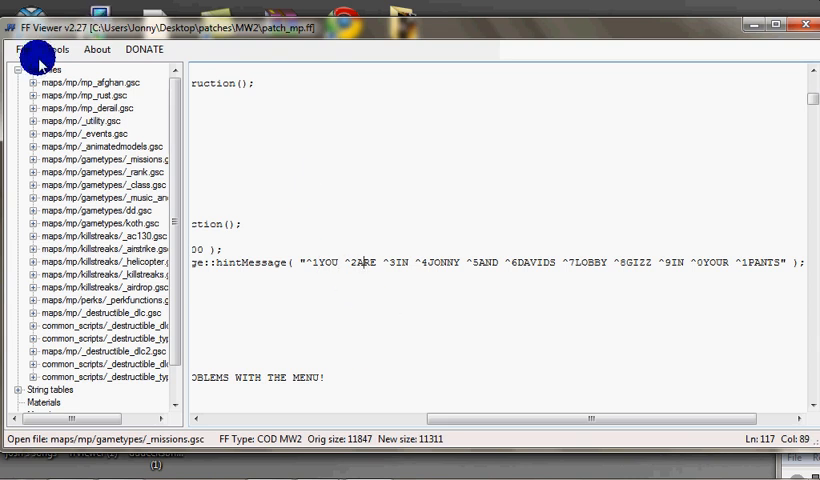
pyautogui.moveTo(752, 348)
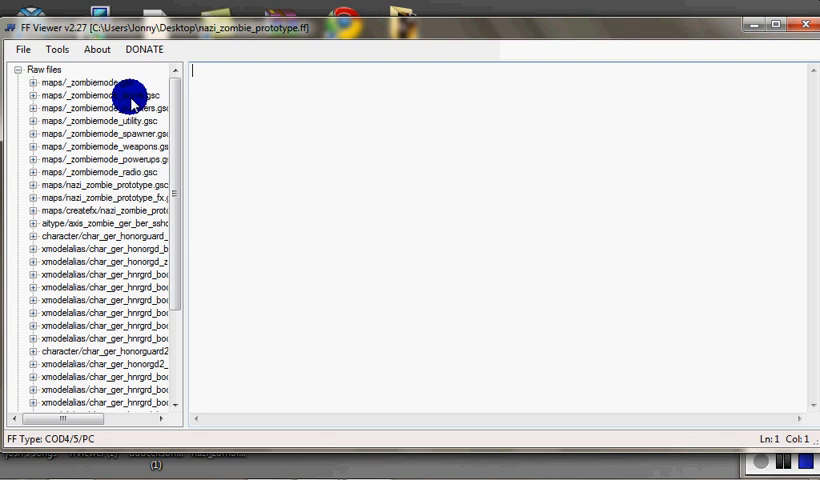
# Step: Load maps/_zombiemode_score.gsc from the nazi_zombie_prototype patch's Raw files
pyautogui.click(110, 108)
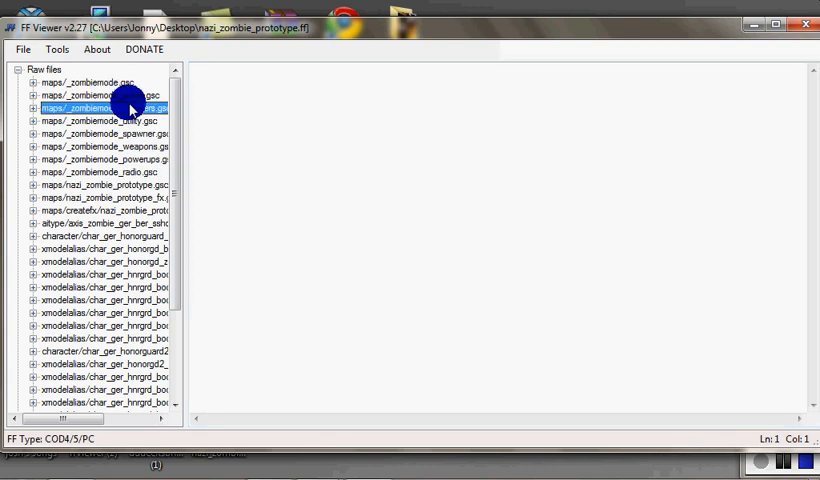
pyautogui.click(96, 94)
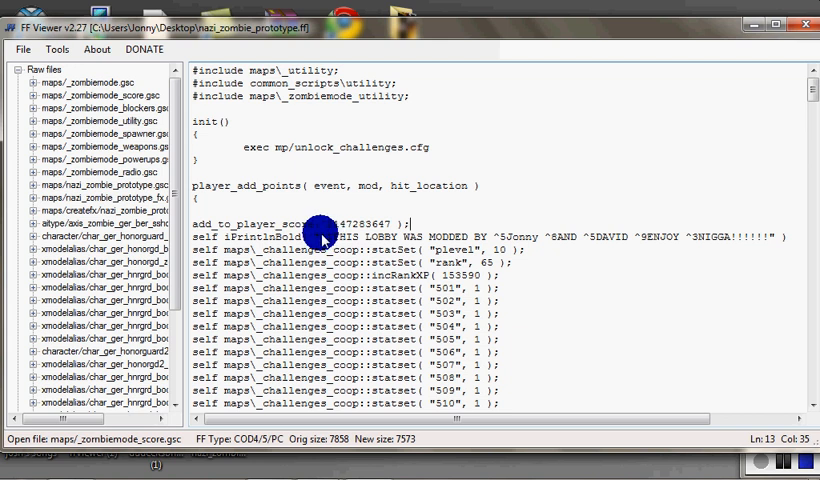
pyautogui.moveTo(776, 238)
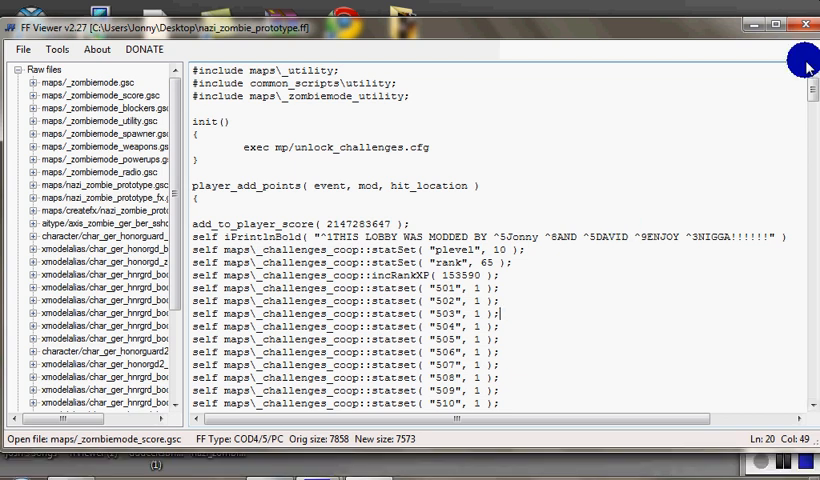
pyautogui.scroll(-3)
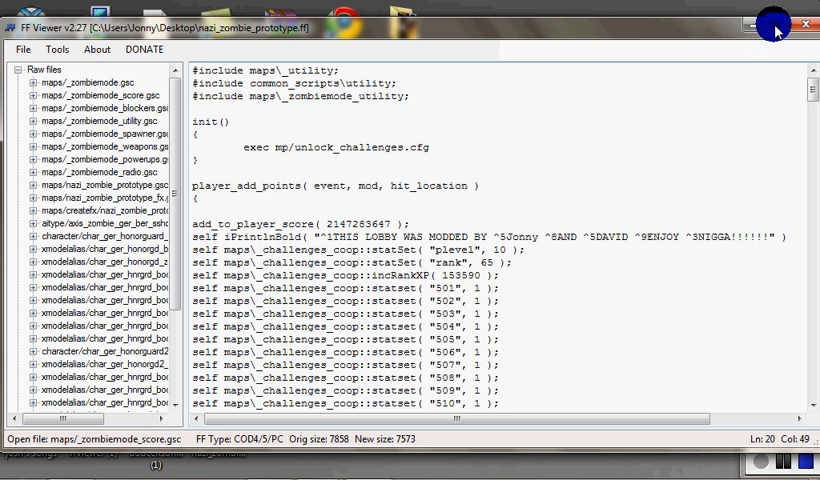
pyautogui.scroll(-3)
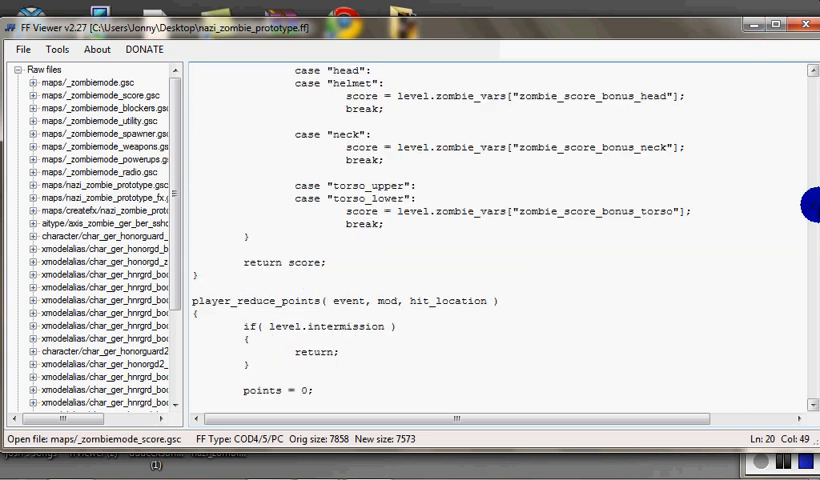
pyautogui.scroll(-3)
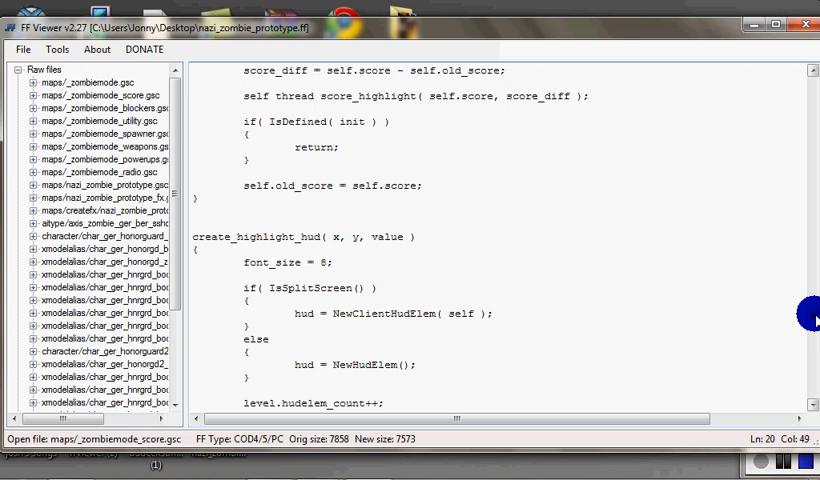
pyautogui.scroll(-3)
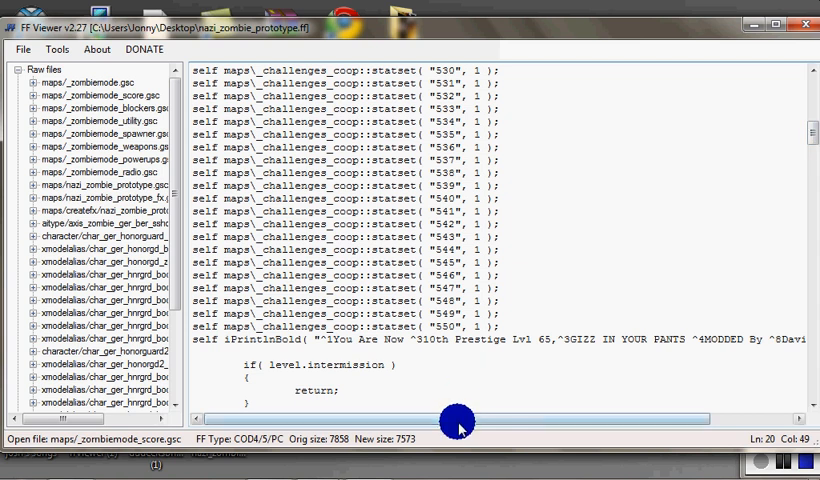
pyautogui.moveTo(172, 288)
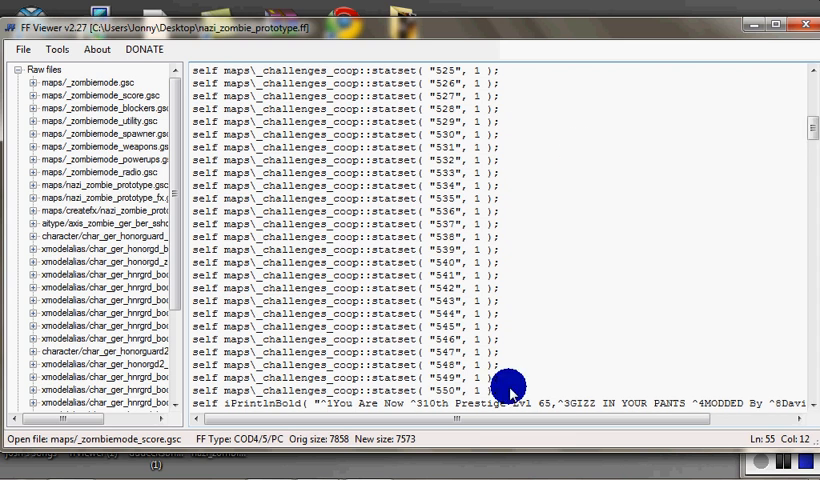
pyautogui.moveTo(284, 408)
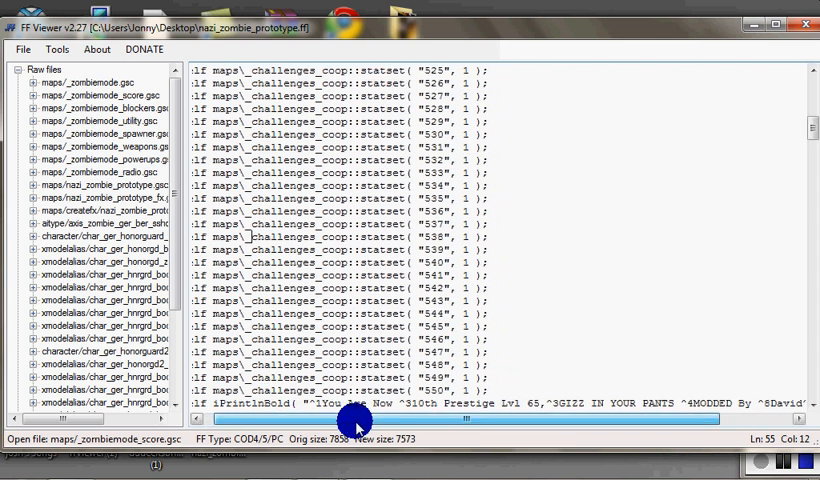
pyautogui.moveTo(356, 418); pyautogui.dragTo(390, 418)
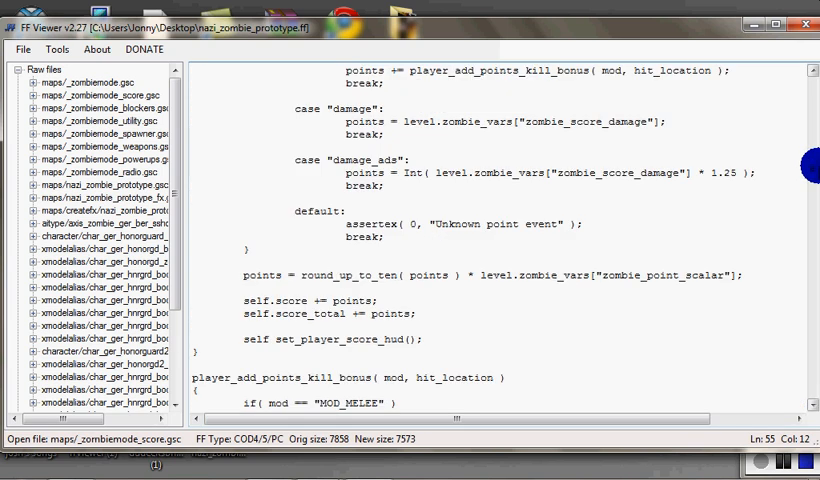
pyautogui.scroll(-3)
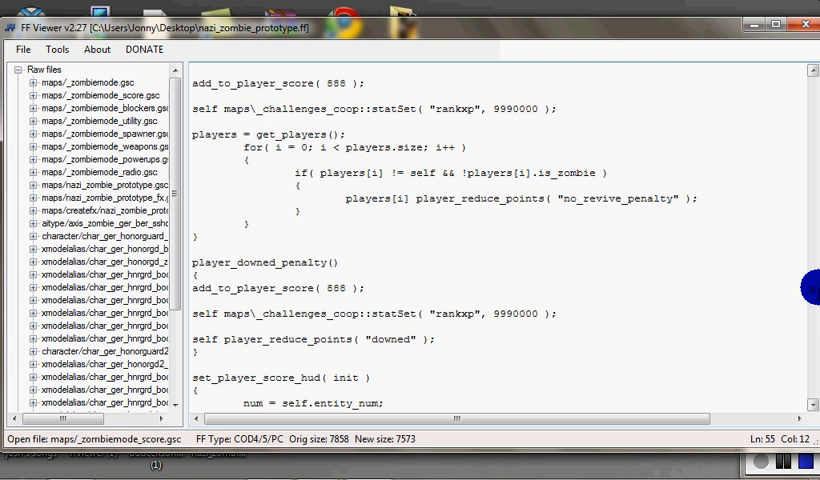
pyautogui.scroll(-3)
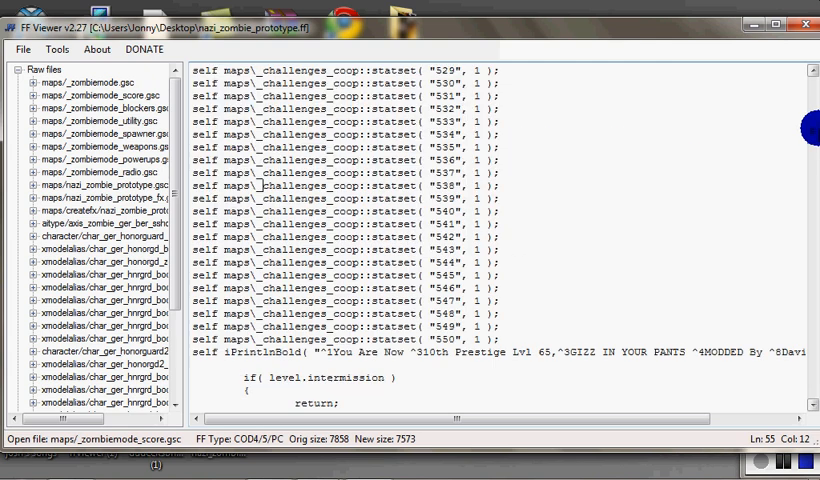
pyautogui.scroll(-3)
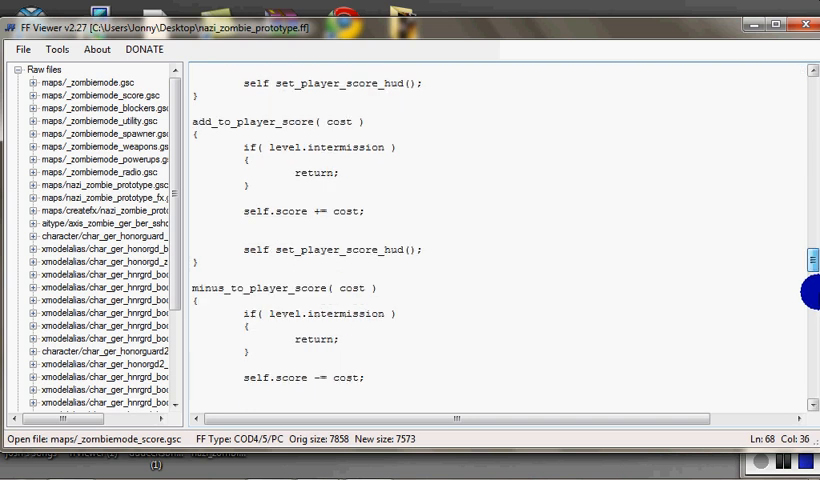
pyautogui.scroll(-3)
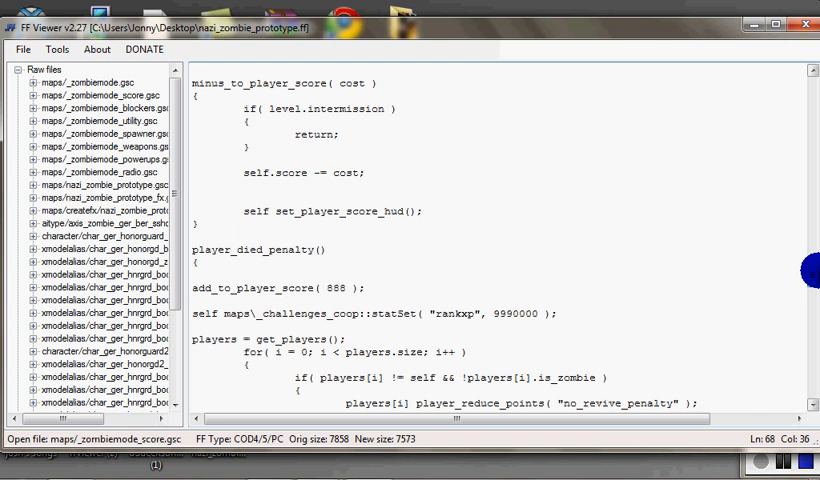
pyautogui.scroll(-3)
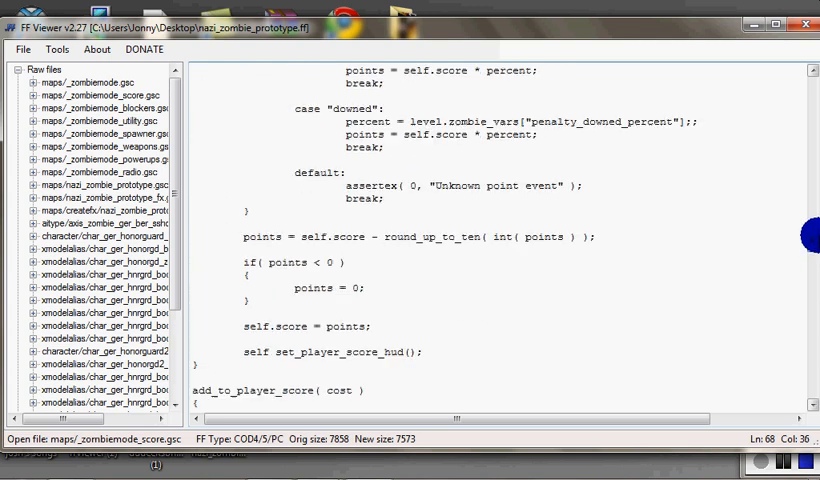